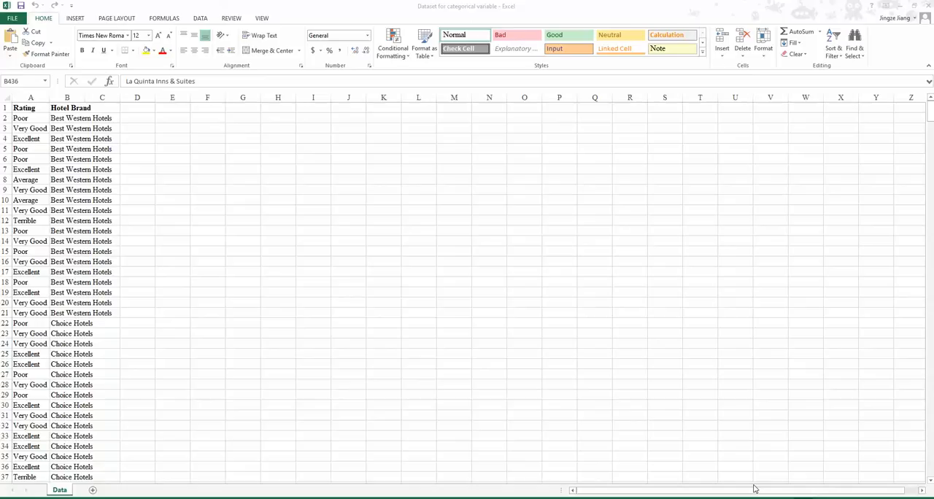
mouse_move(473, 6)
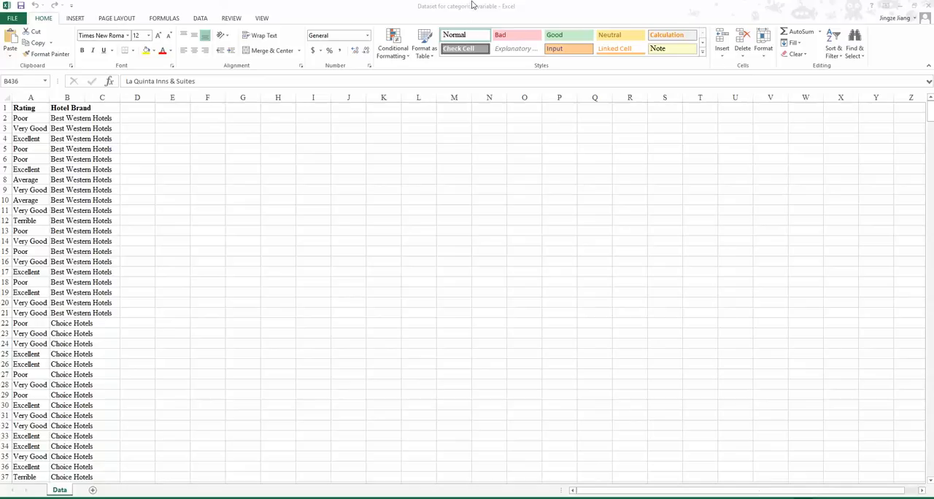
mouse_move(154, 414)
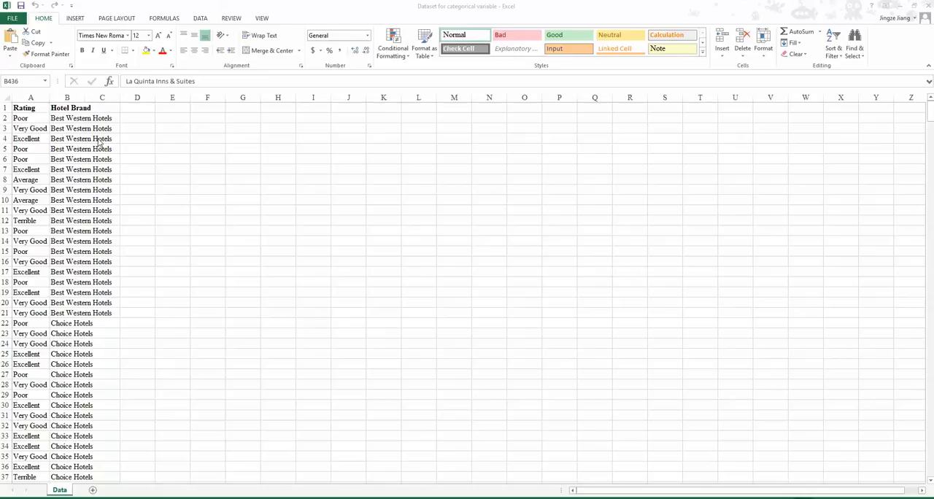
mouse_move(275, 190)
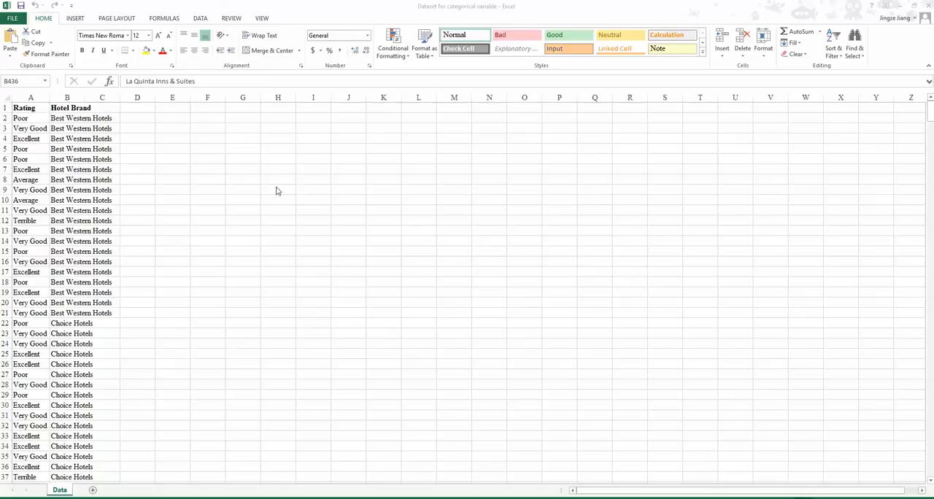
mouse_move(255, 205)
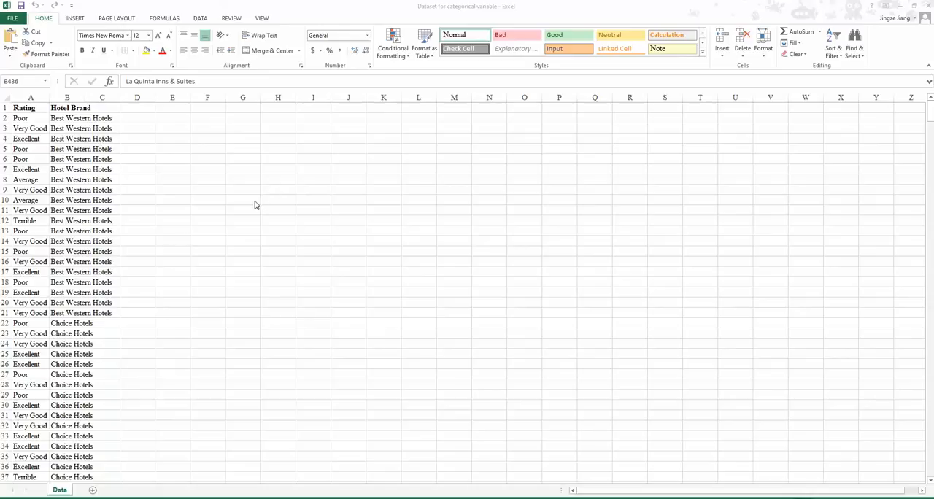
mouse_move(190, 155)
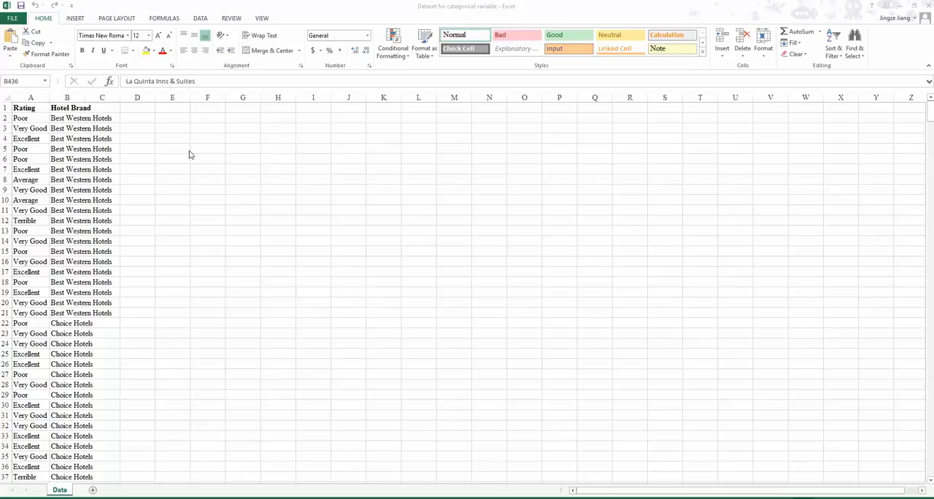
mouse_move(220, 232)
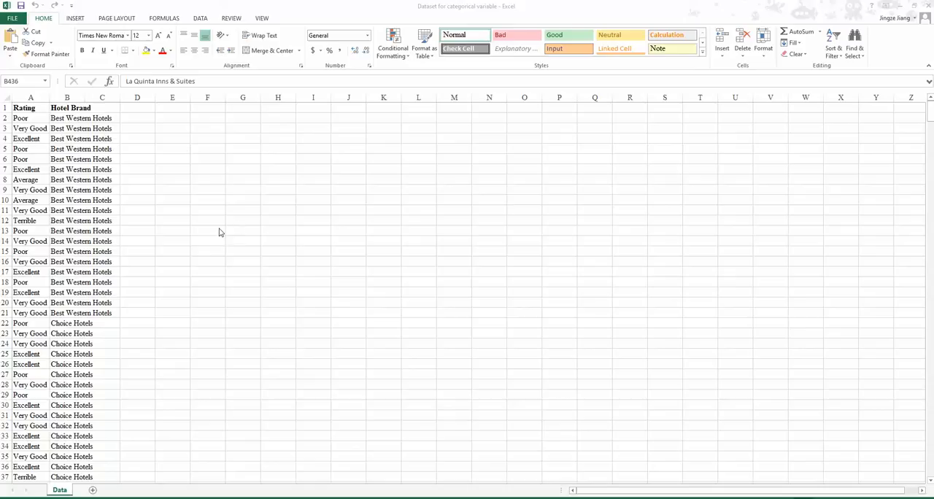
mouse_move(236, 202)
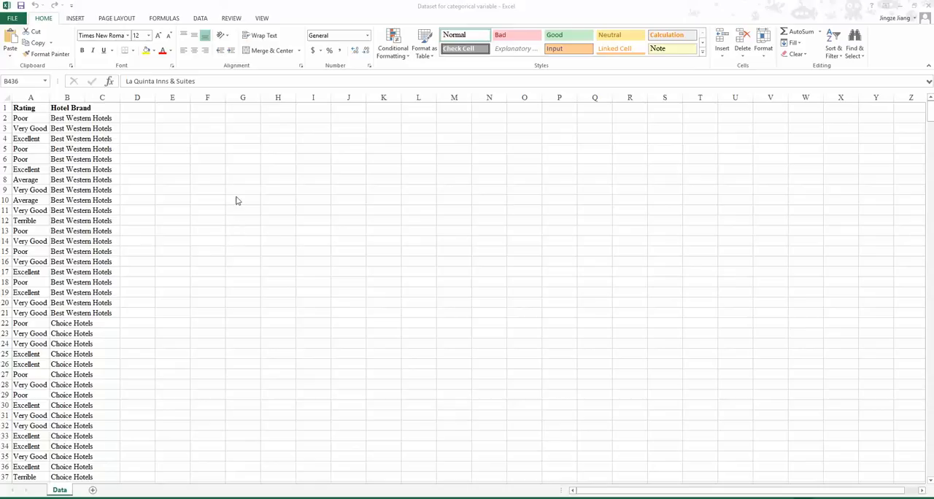
mouse_move(145, 137)
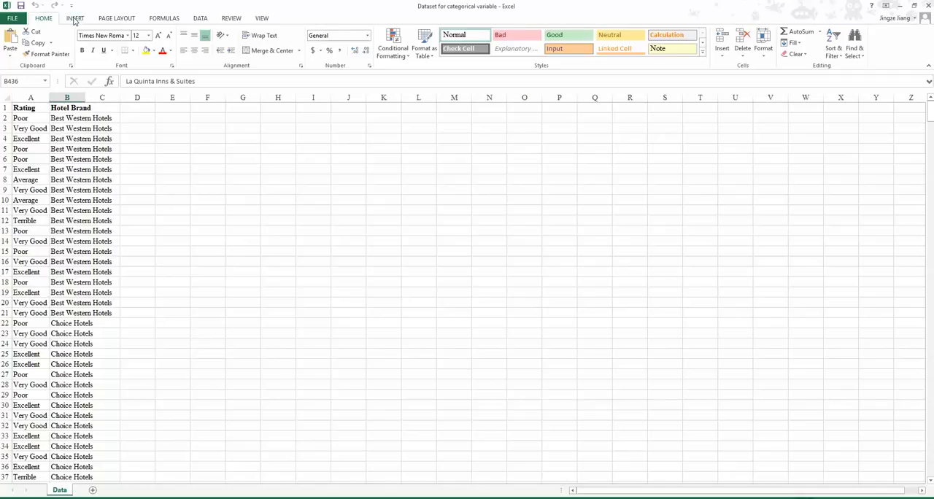
Step: Insert a PivotTable from Data!$A$1:$B$650 onto a new worksheet
click(76, 18)
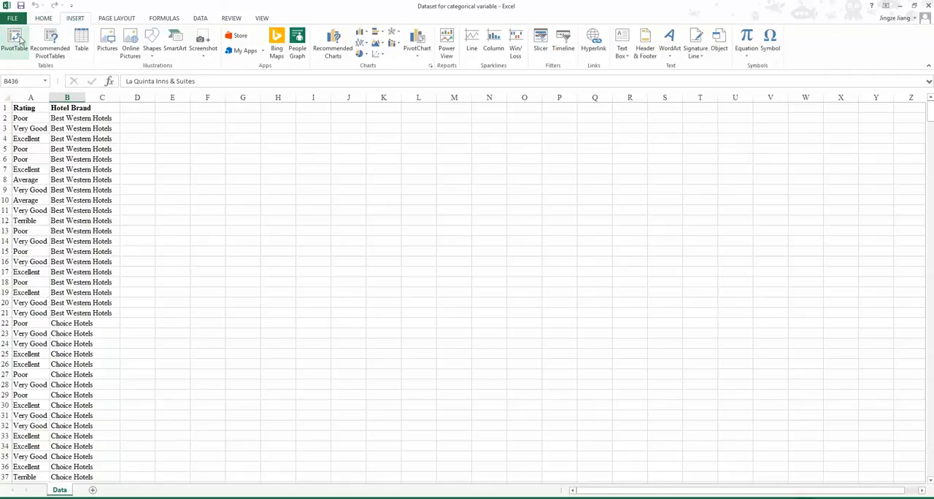
click(14, 41)
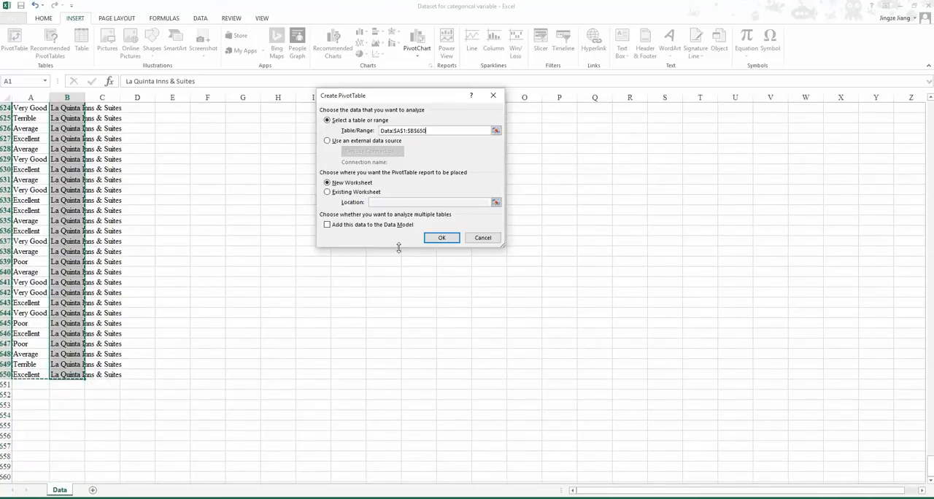
mouse_move(388, 241)
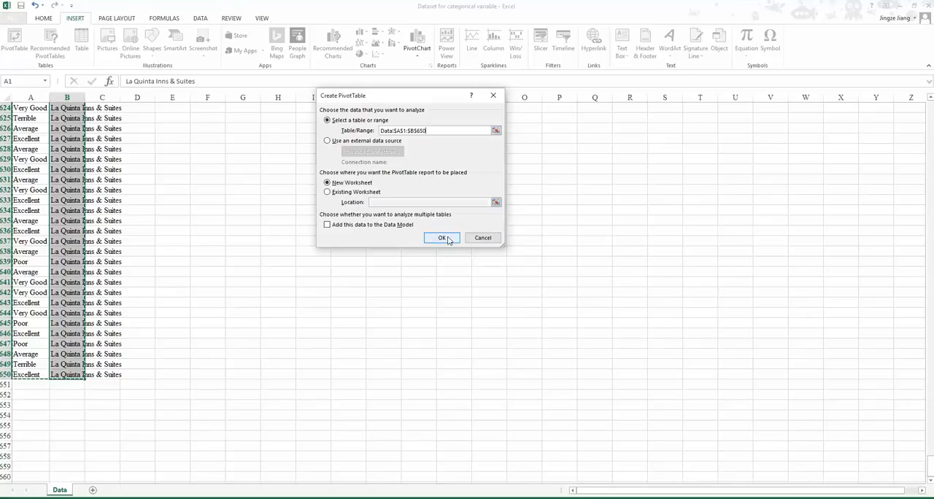
click(442, 238)
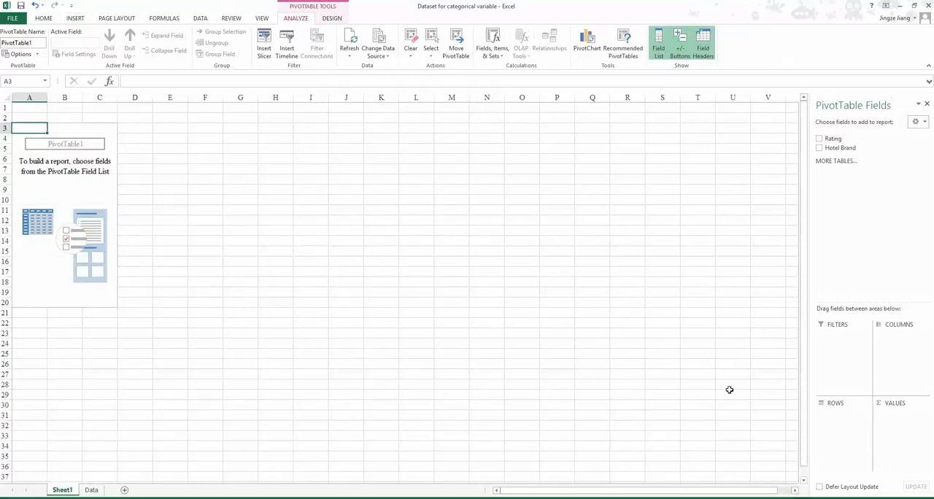
mouse_move(875, 221)
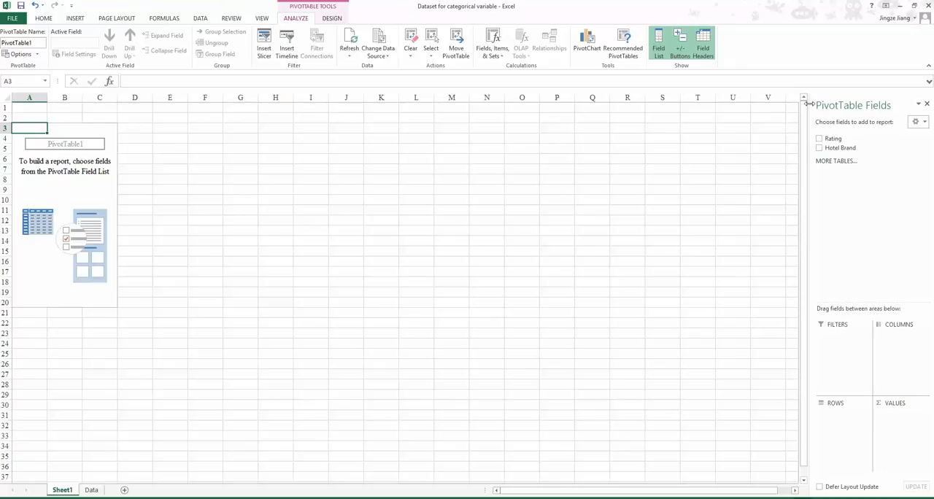
mouse_move(910, 168)
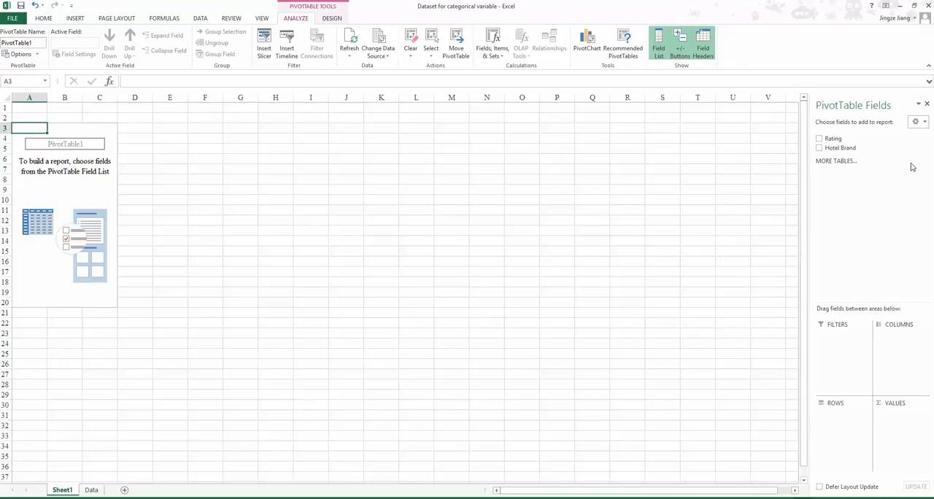
mouse_move(840, 139)
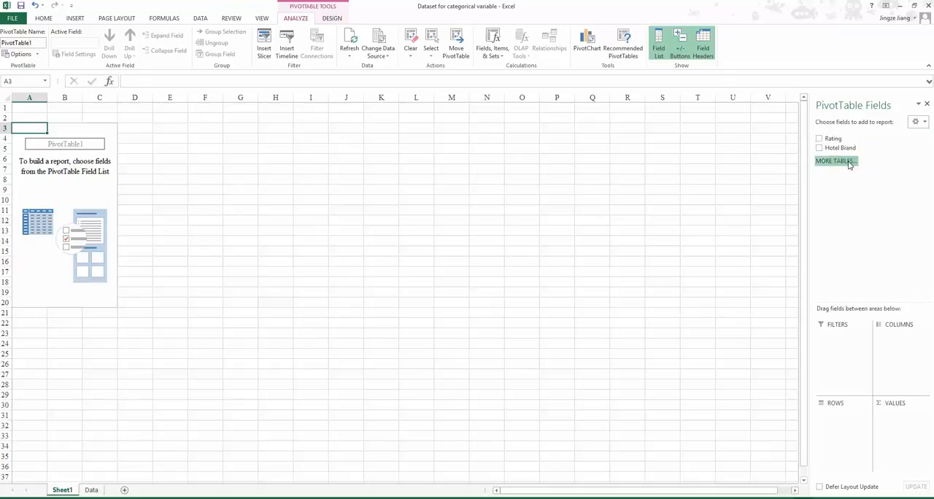
mouse_move(838, 148)
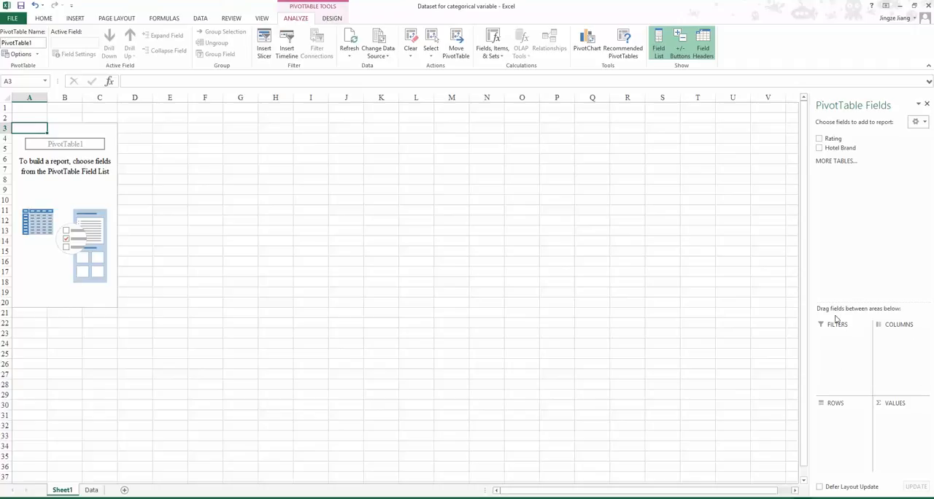
mouse_move(918, 324)
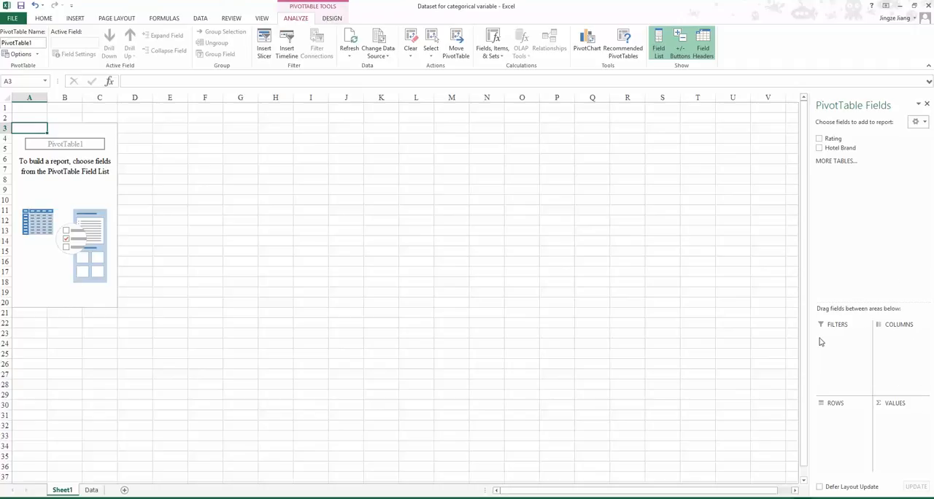
mouse_move(886, 341)
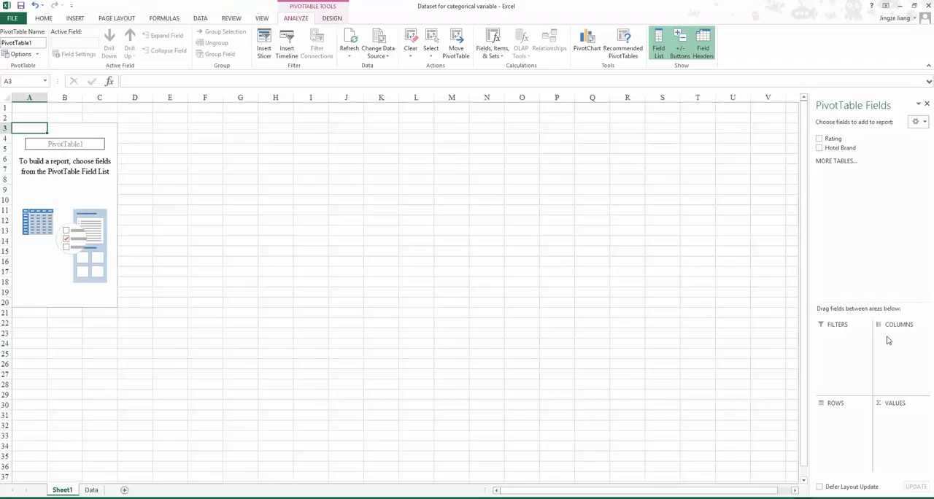
mouse_move(922, 449)
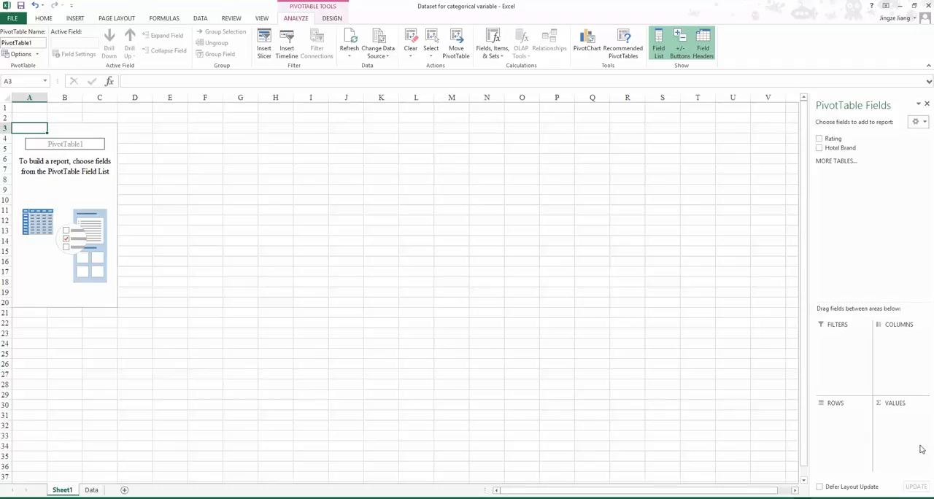
mouse_move(843, 324)
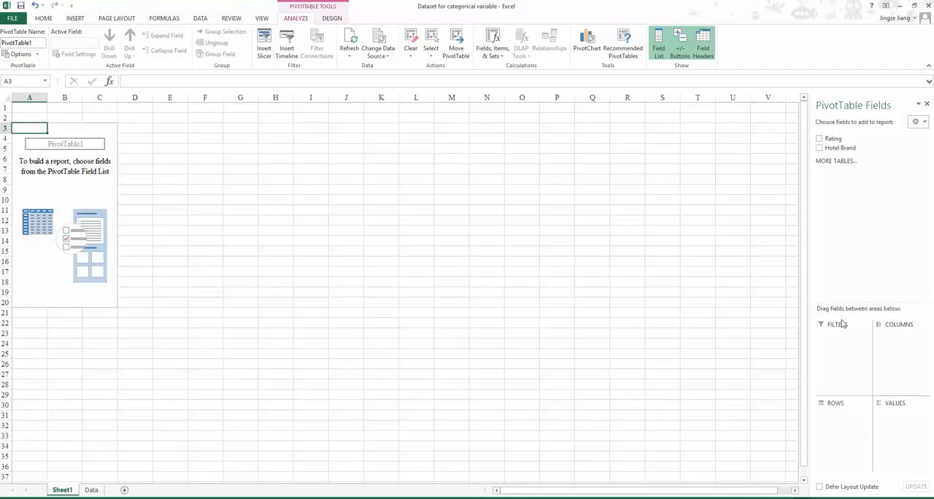
mouse_move(922, 353)
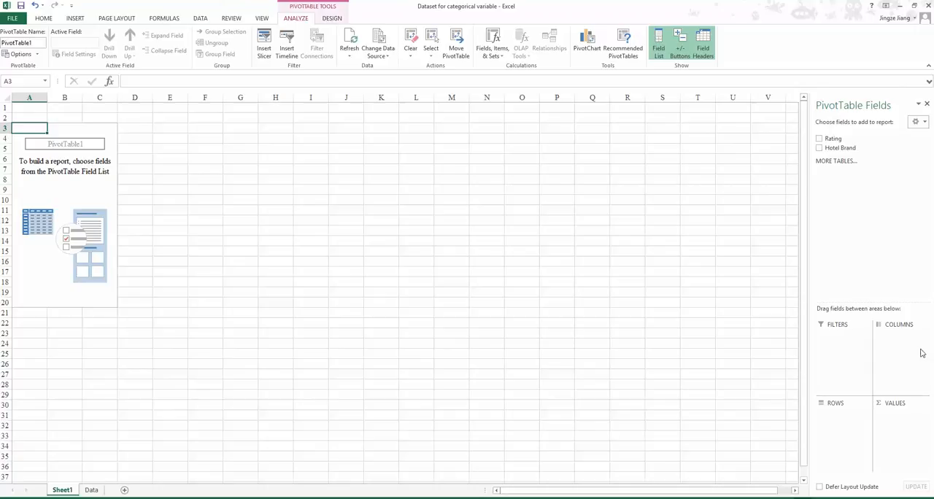
mouse_move(922, 353)
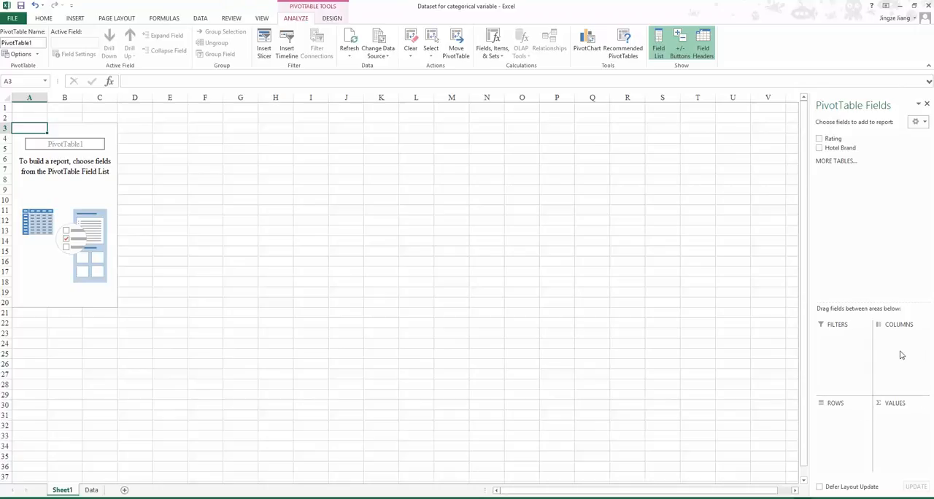
mouse_move(919, 496)
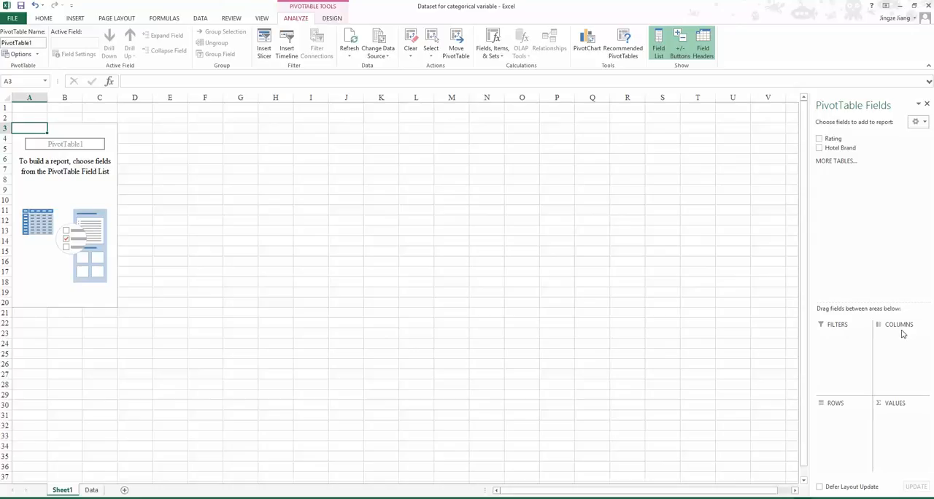
mouse_move(899, 340)
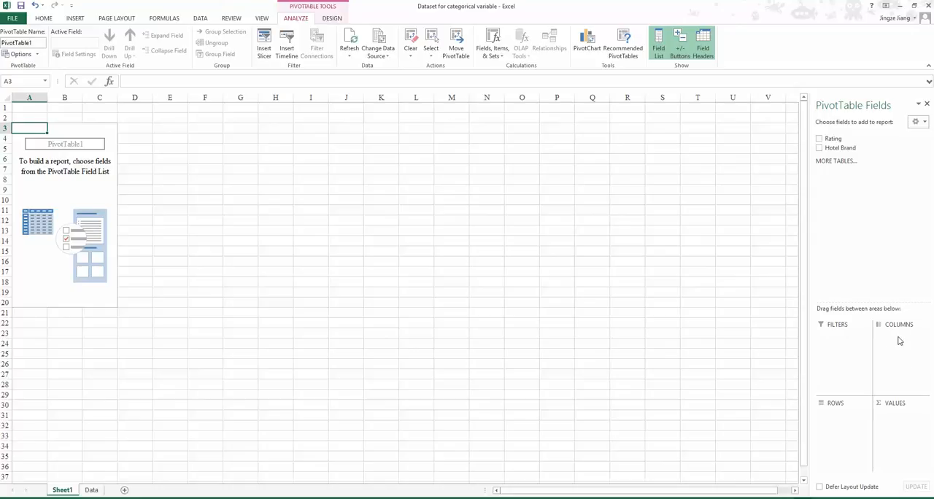
mouse_move(881, 458)
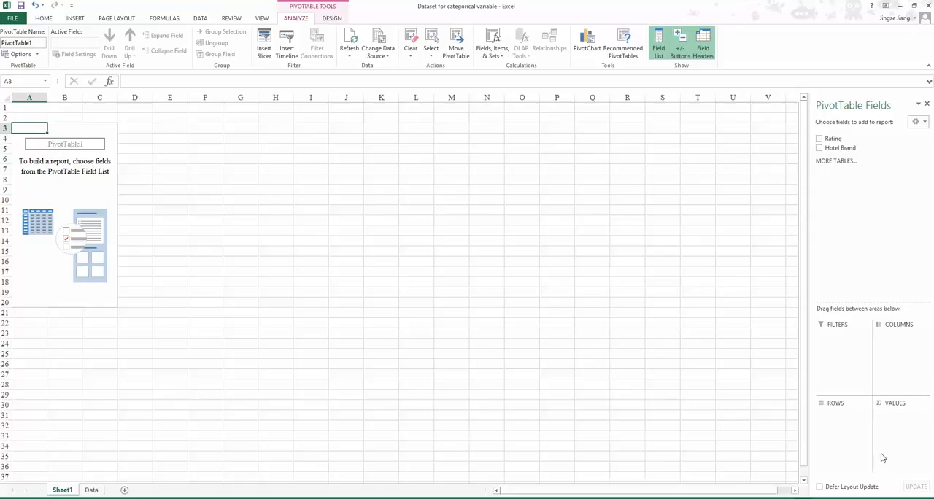
mouse_move(919, 431)
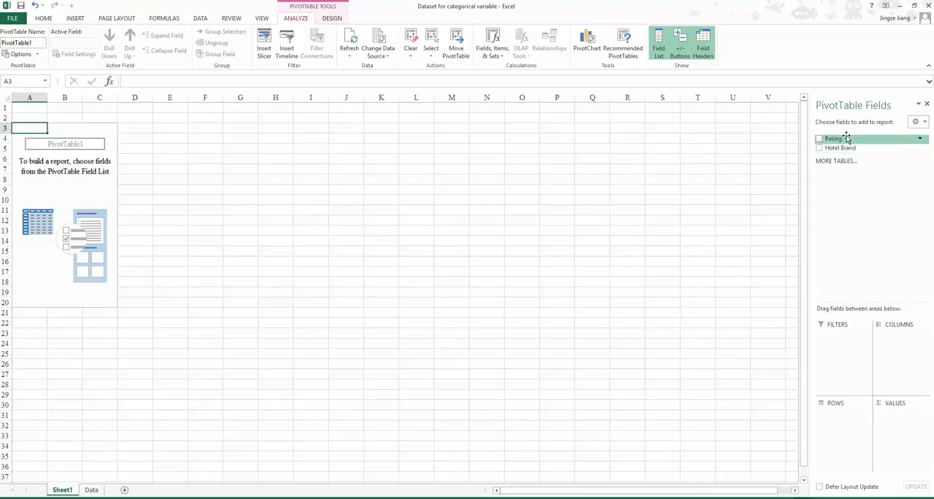
mouse_move(856, 283)
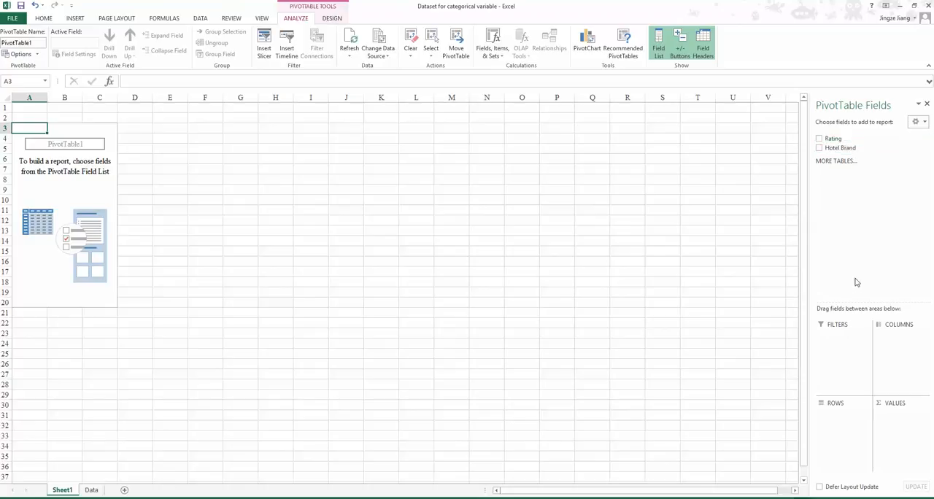
mouse_move(534, 240)
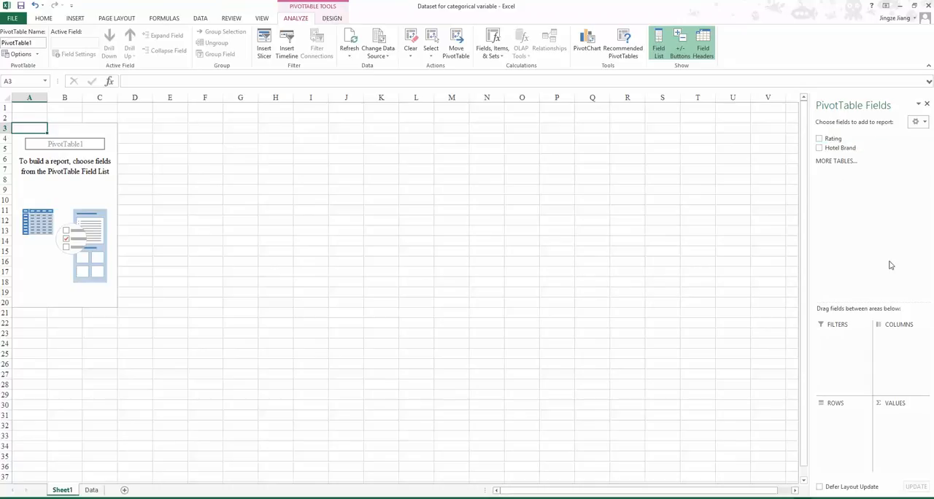
mouse_move(854, 448)
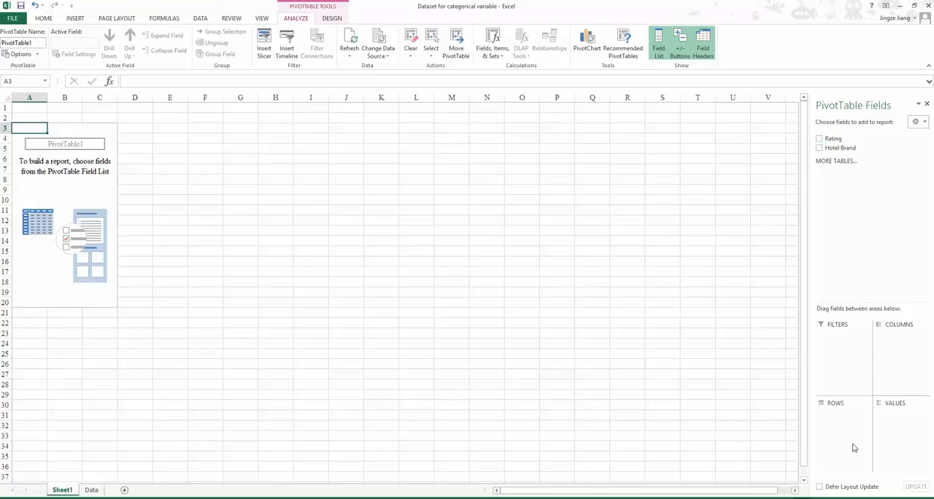
mouse_move(878, 332)
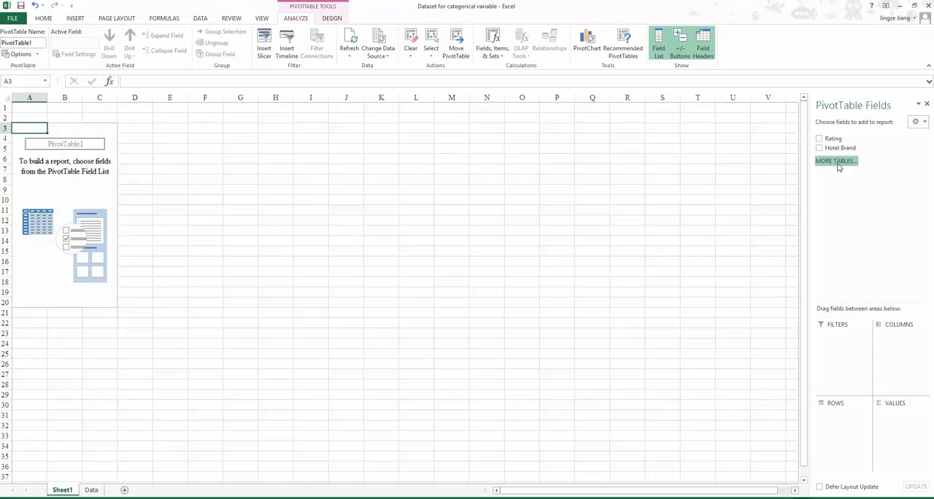
mouse_move(833, 138)
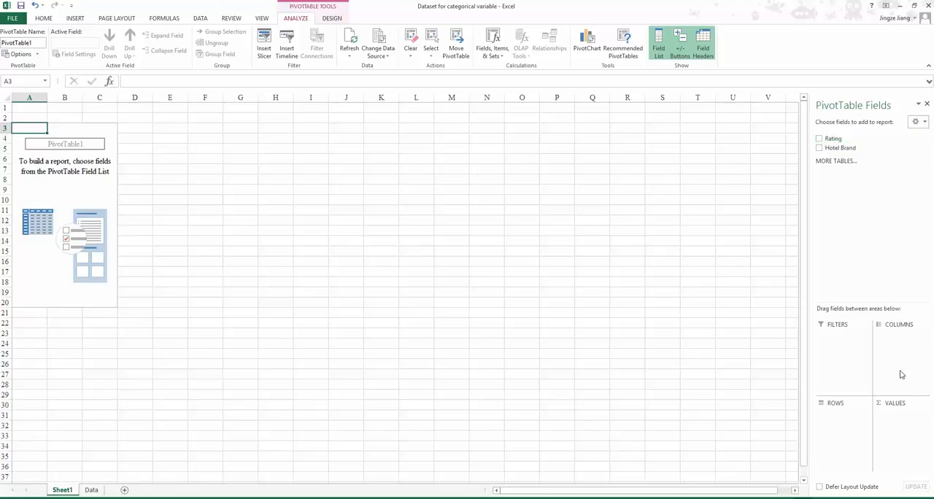
mouse_move(825, 417)
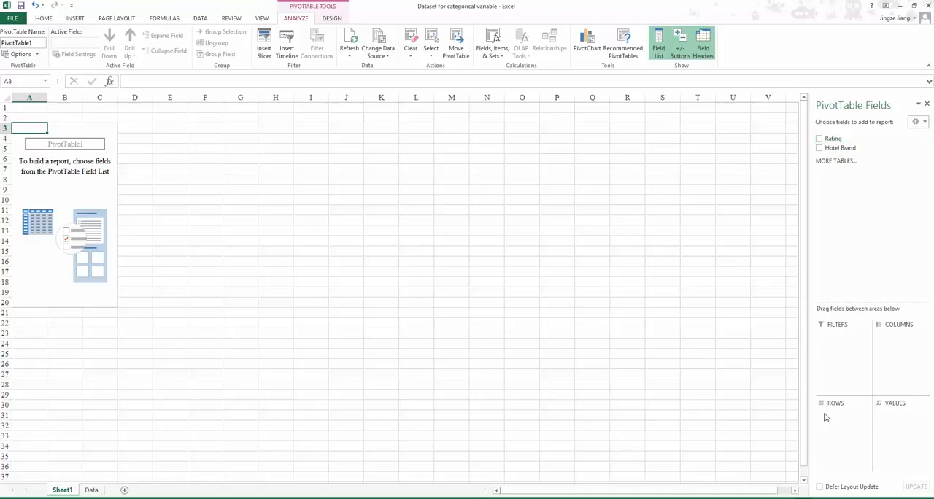
mouse_move(864, 213)
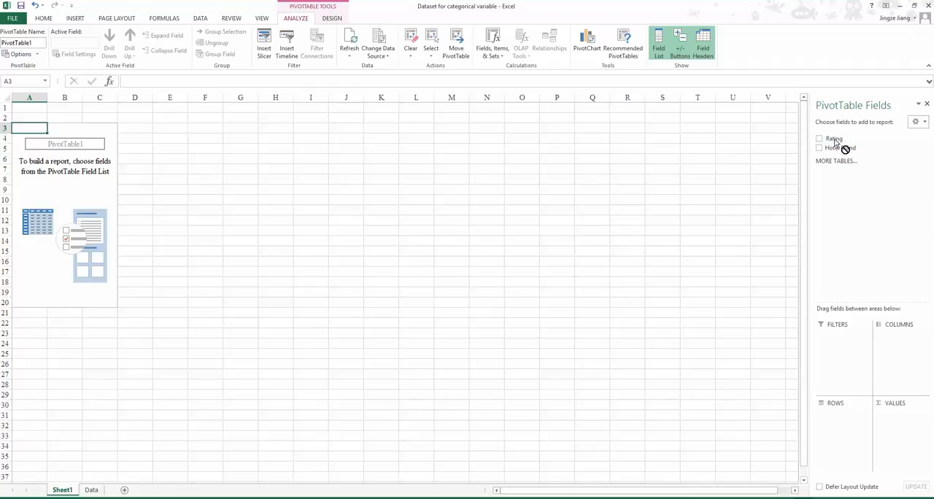
Step: Put Rating in the COLUMNS area and Hotel Brand in the ROWS area
drag(835, 138, 908, 353)
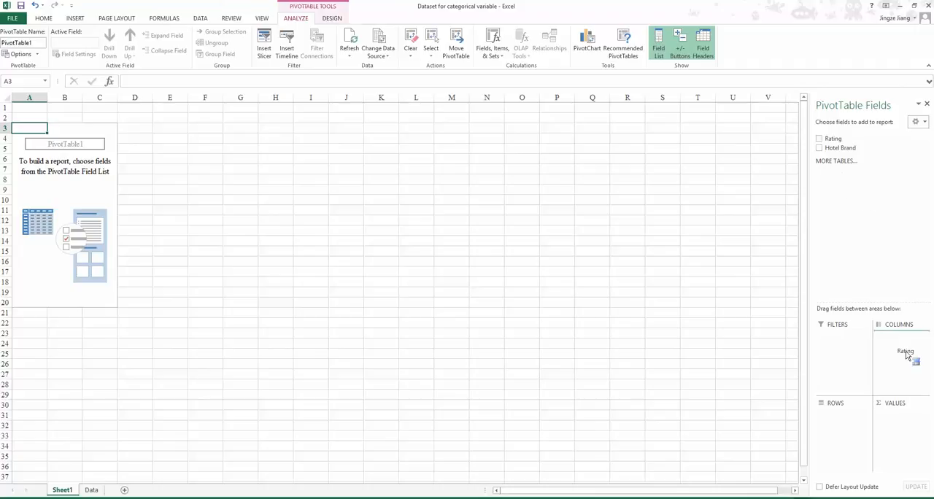
click(818, 138)
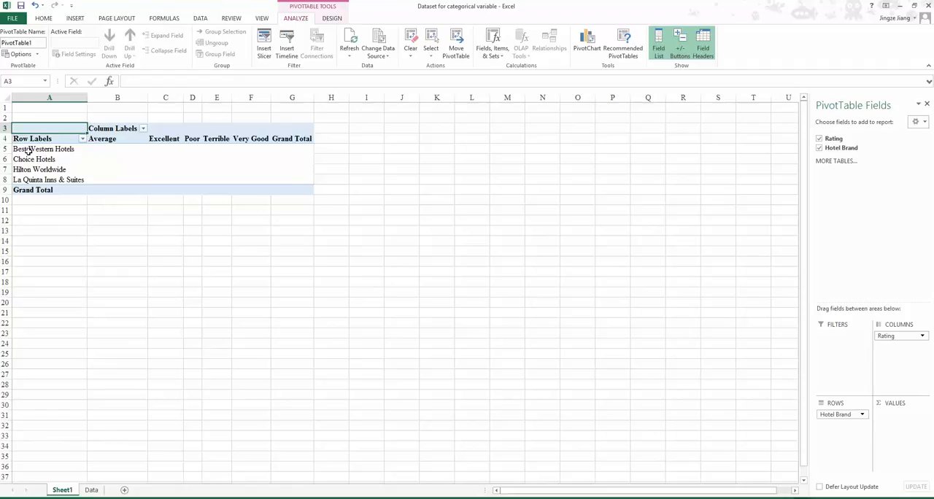
mouse_move(247, 198)
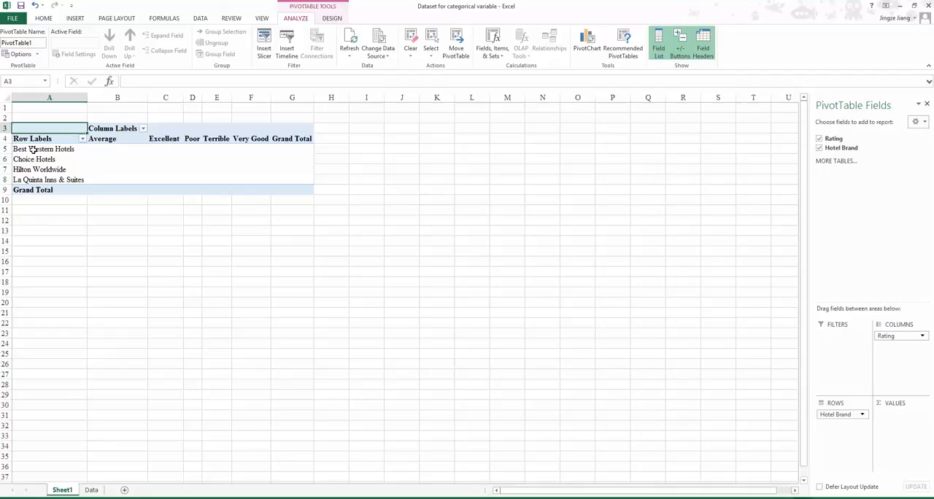
mouse_move(96, 162)
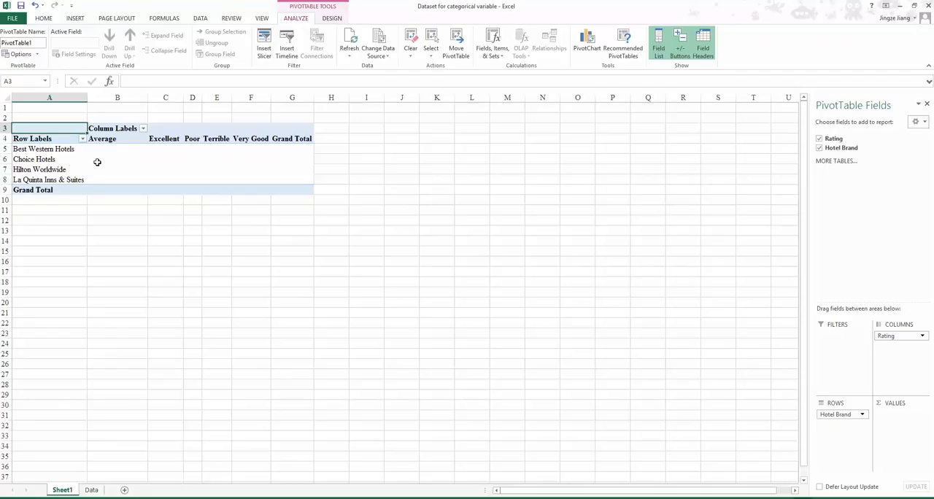
mouse_move(80, 163)
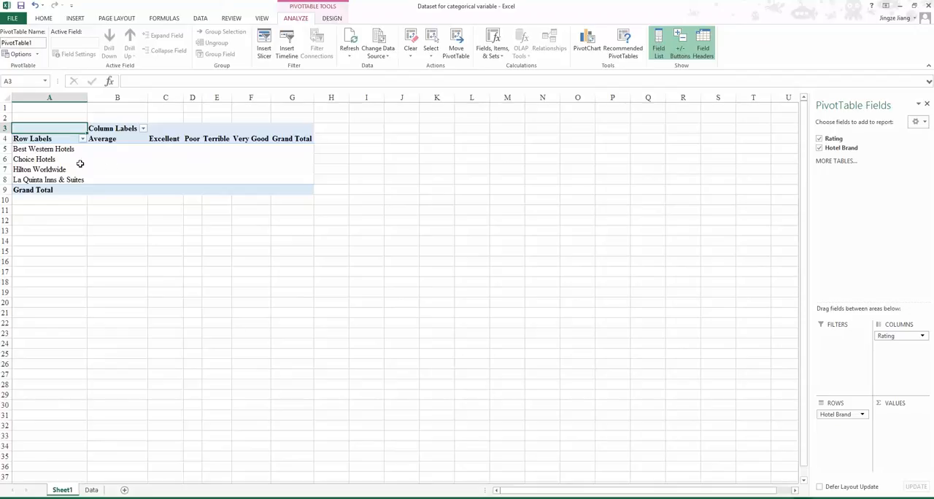
mouse_move(49, 138)
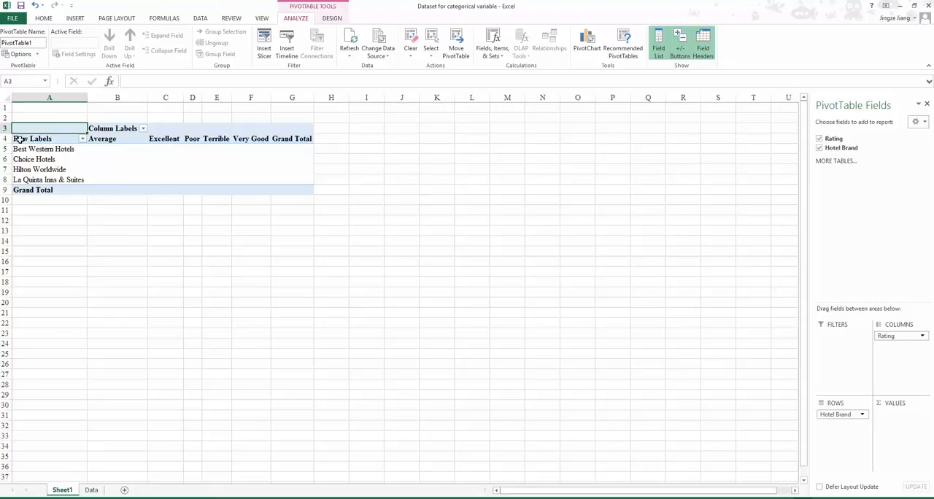
Step: Rename the Row Labels header to 'Hotel Brand' and Column Labels to 'Rating'
click(32, 139)
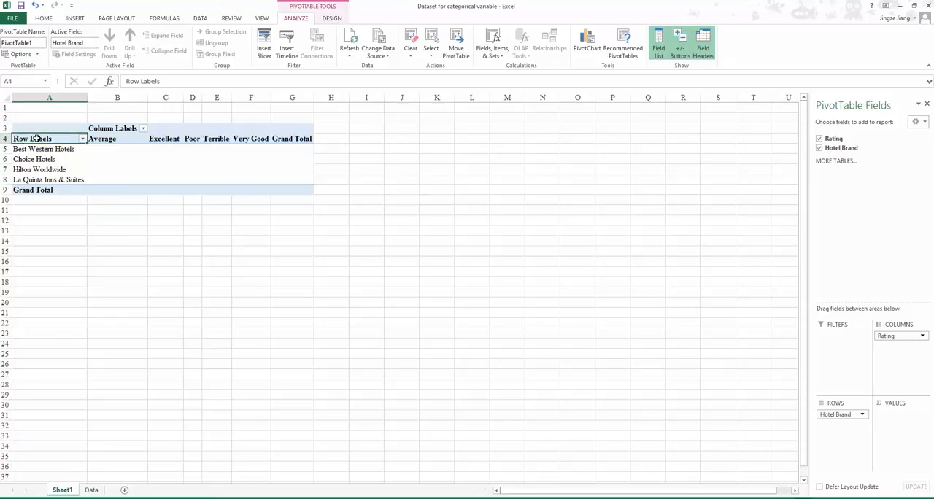
mouse_move(385, 277)
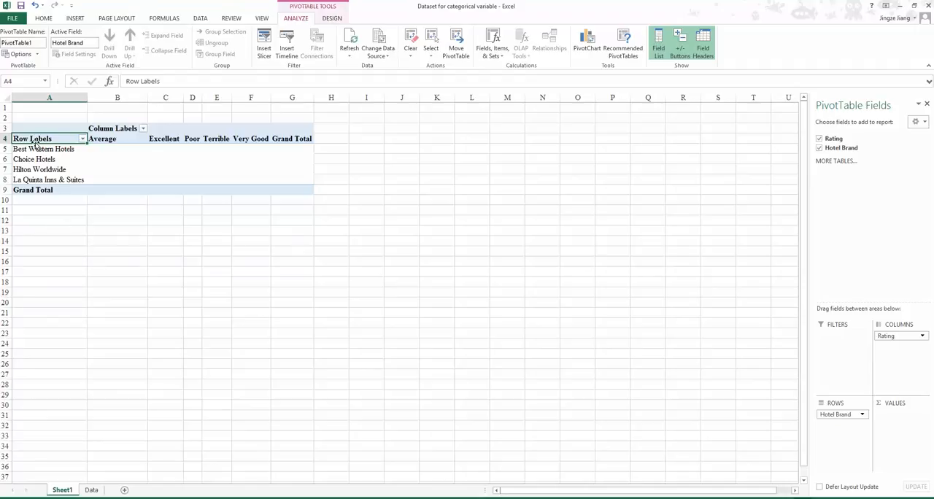
mouse_move(835, 173)
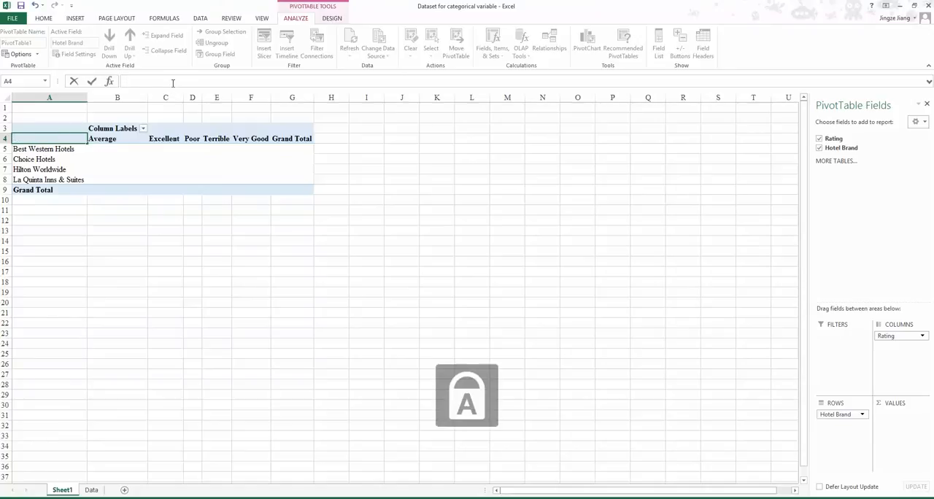
text(Hotel Brand)
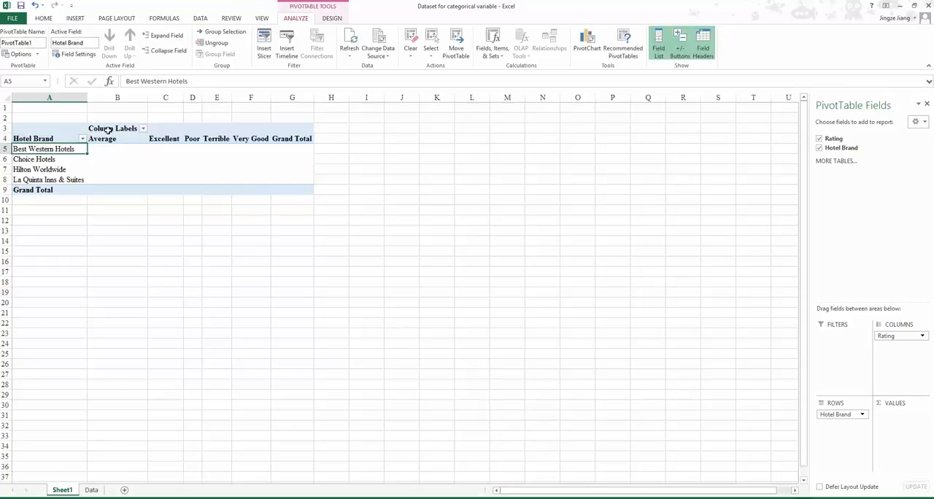
click(113, 128)
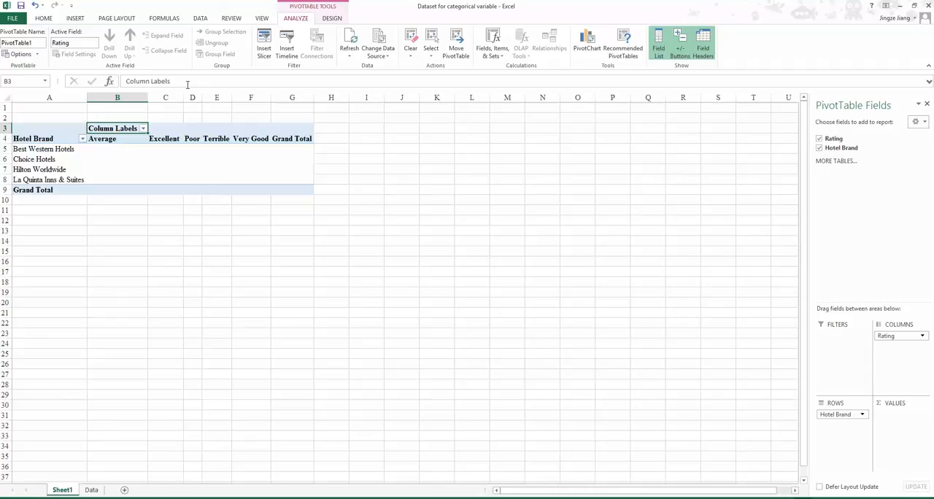
text(Rating)
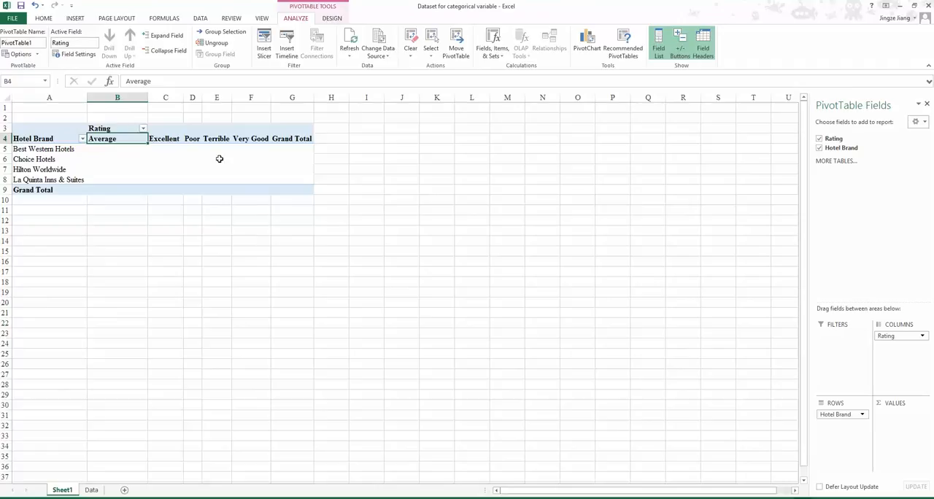
mouse_move(172, 200)
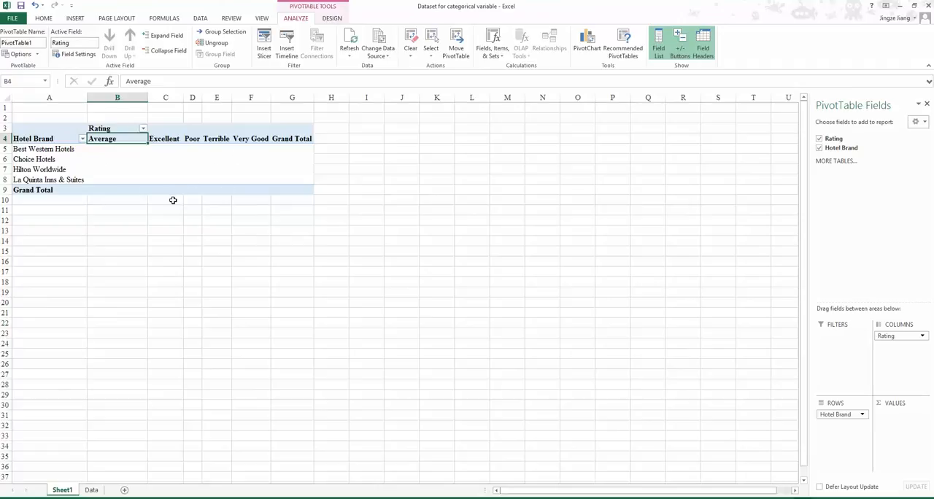
Step: Select cells in the PivotTable values area before adding Count of Rating
click(116, 169)
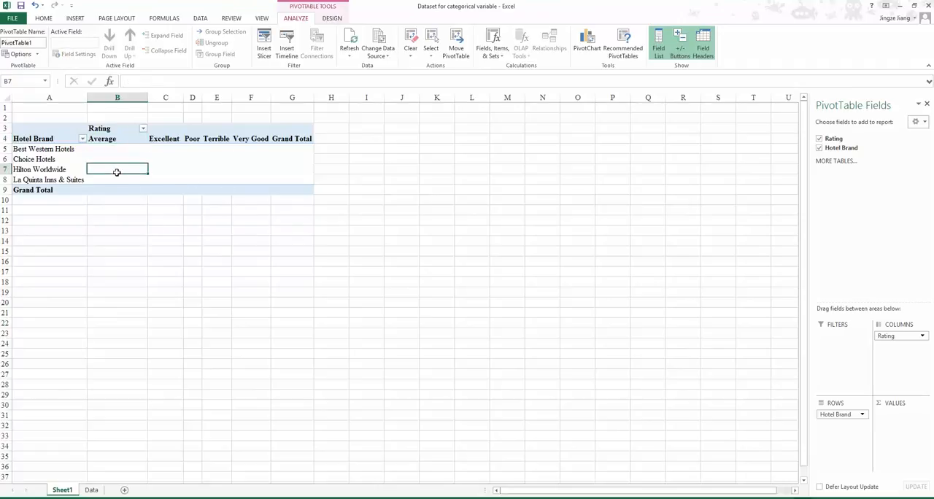
click(165, 180)
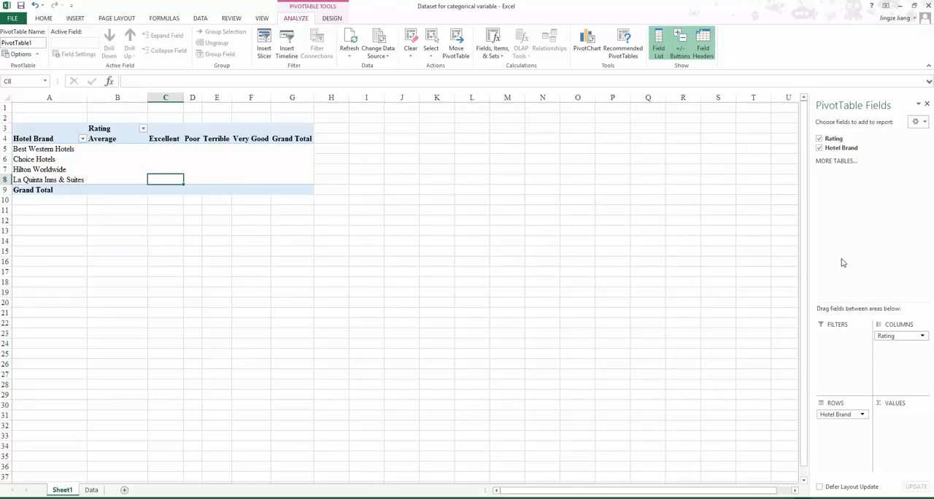
mouse_move(907, 408)
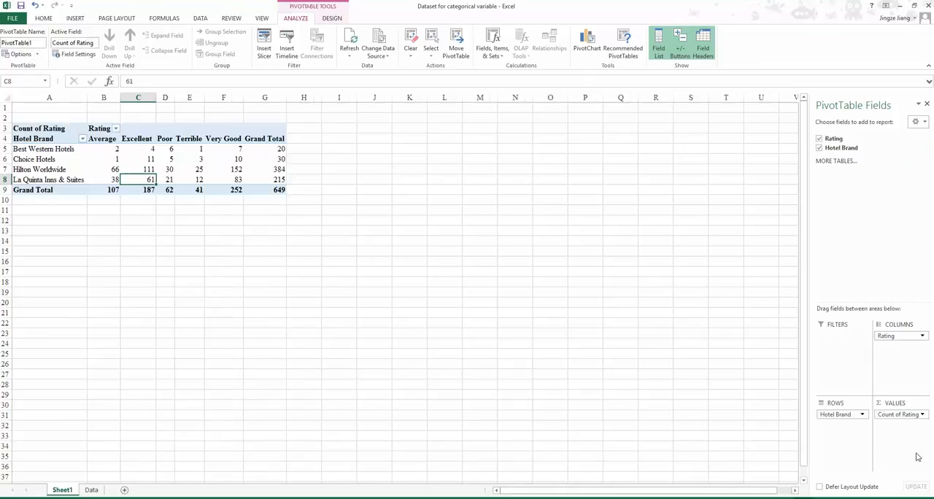
mouse_move(160, 169)
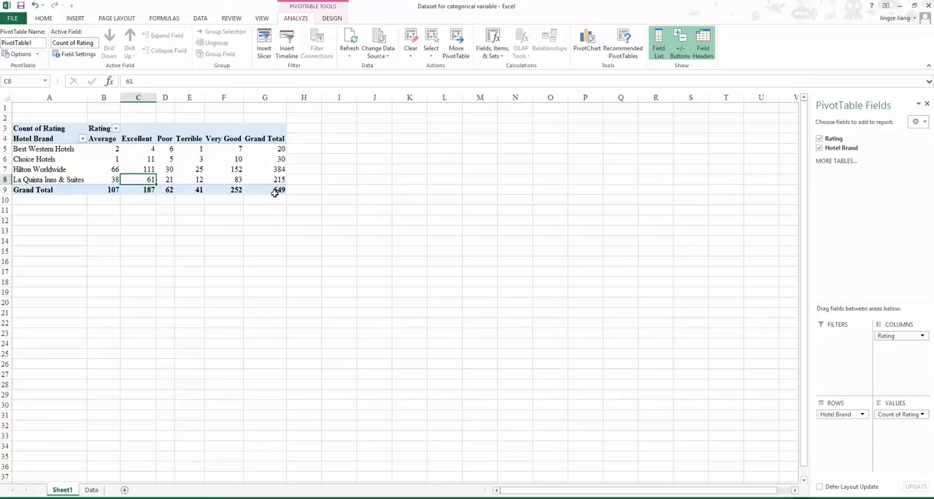
click(266, 190)
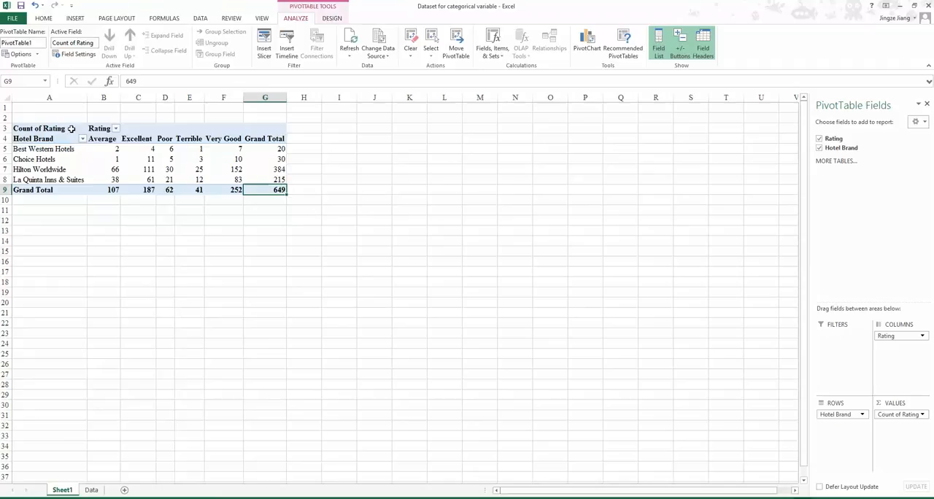
mouse_move(97, 223)
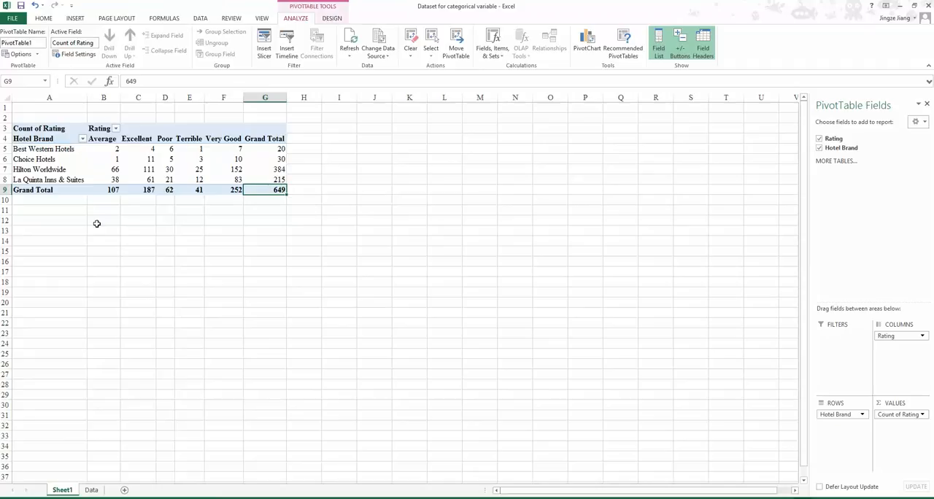
mouse_move(248, 227)
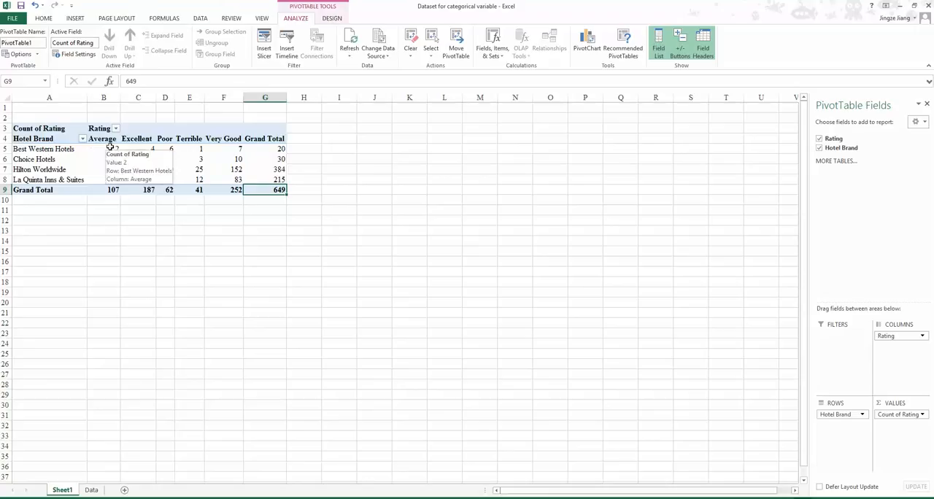
mouse_move(184, 174)
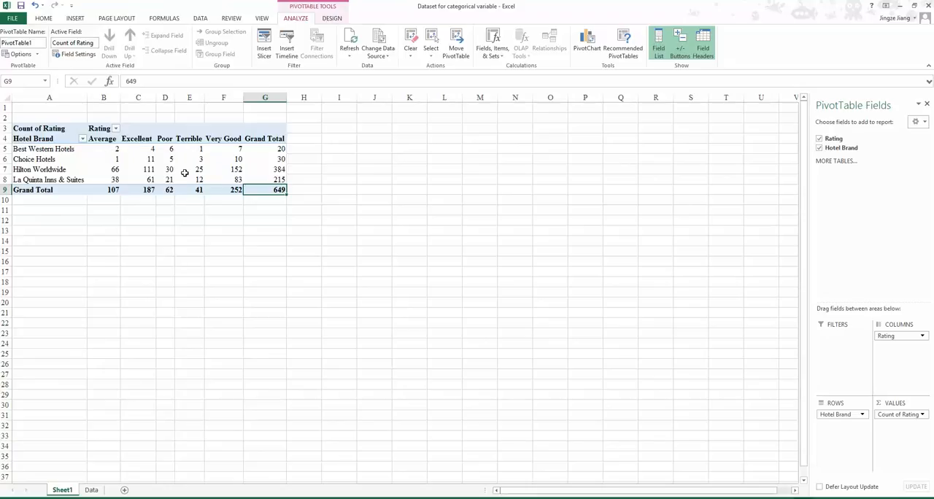
mouse_move(350, 199)
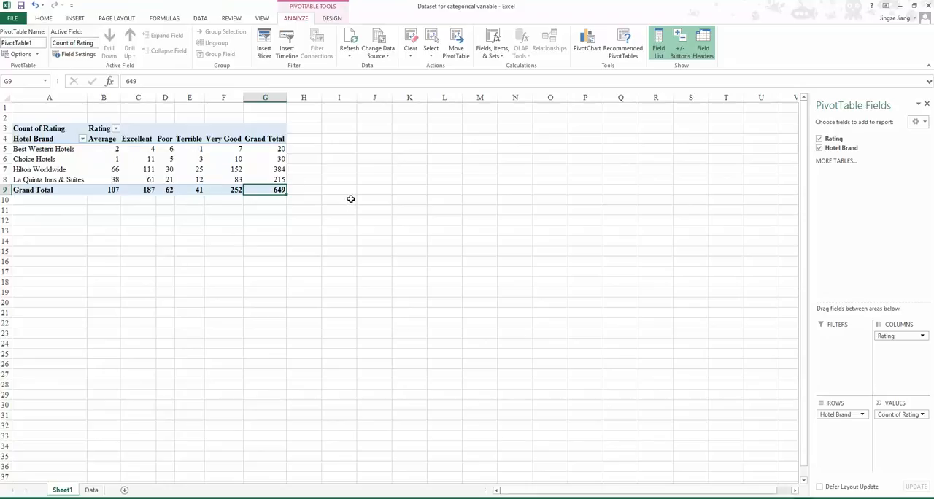
mouse_move(268, 283)
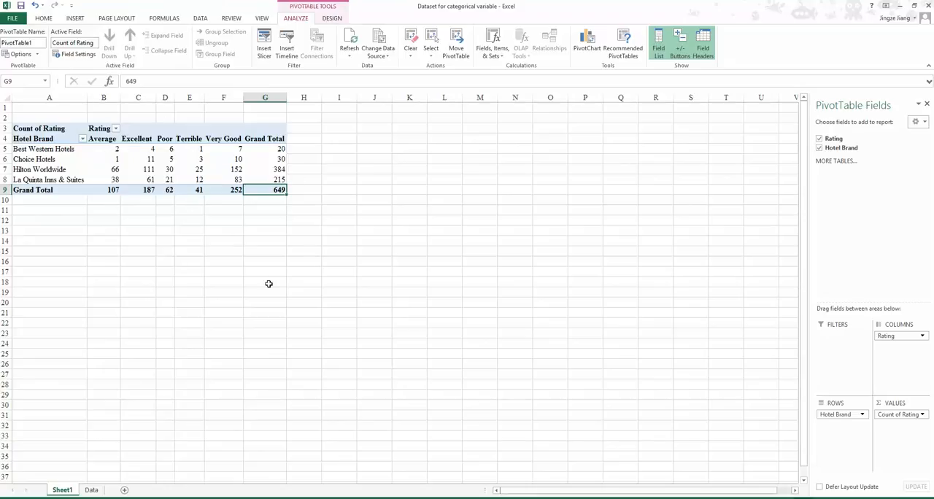
mouse_move(359, 191)
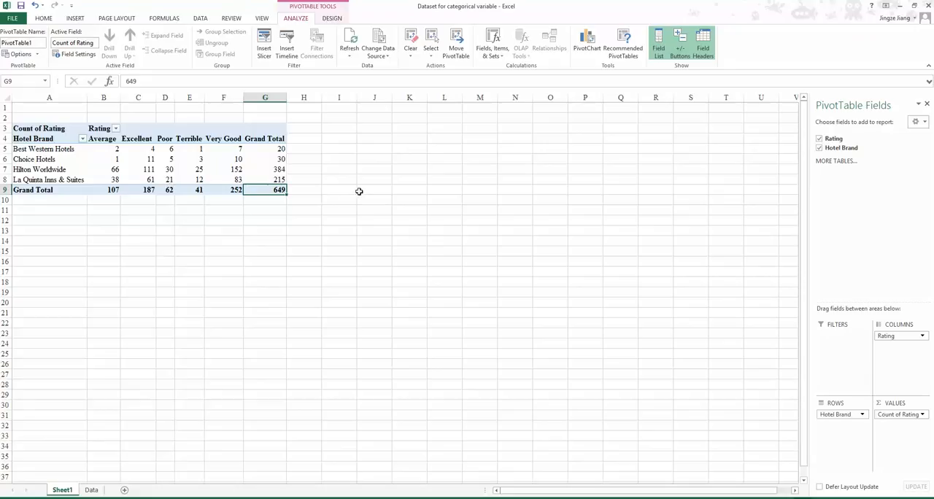